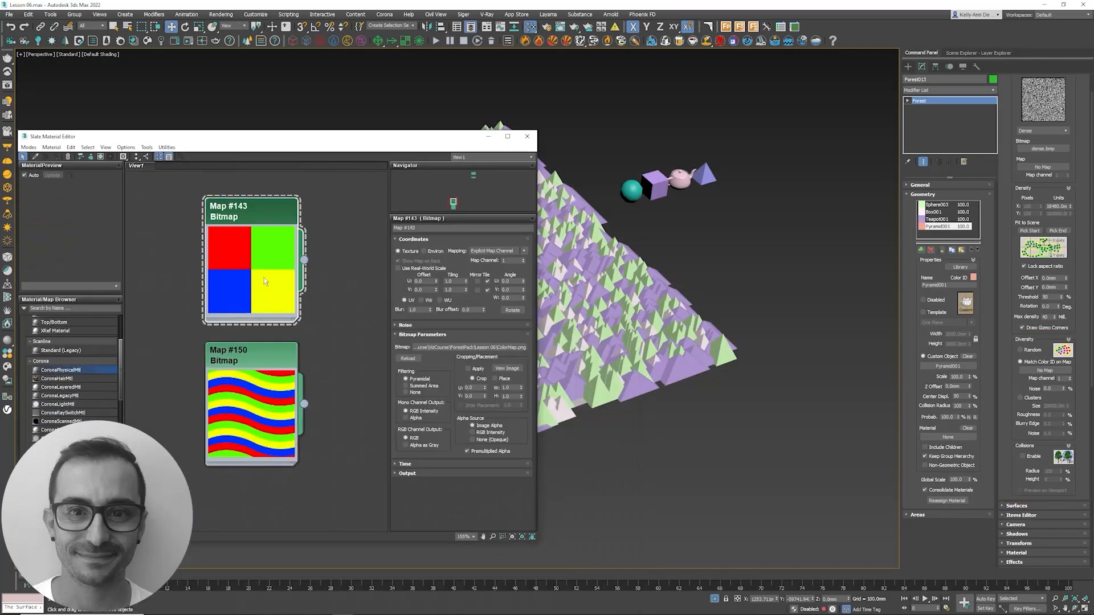
Enable Altitude Range Limited on the Forest surface so items stay off the blue lower area.
click(973, 277)
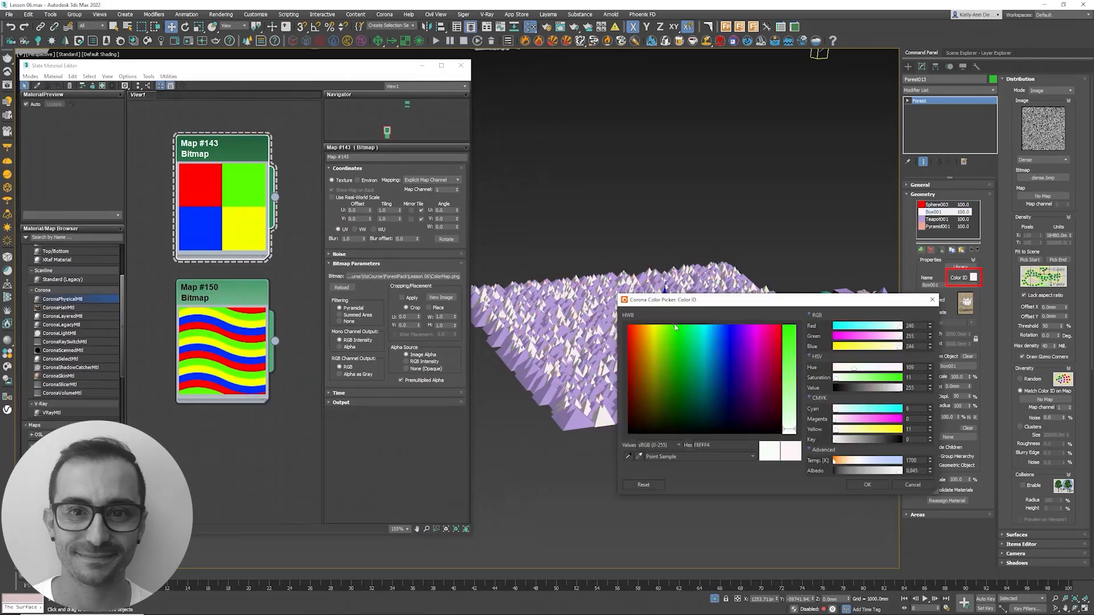
click(866, 485)
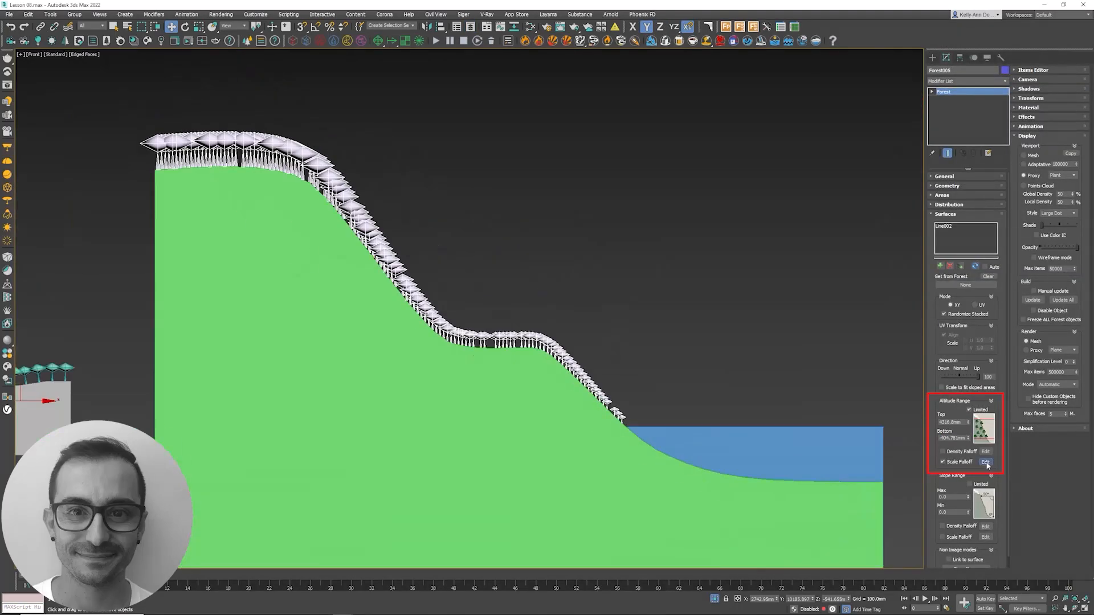
Show the Lister Options dialog for the Forest Lister's four scene objects.
click(970, 472)
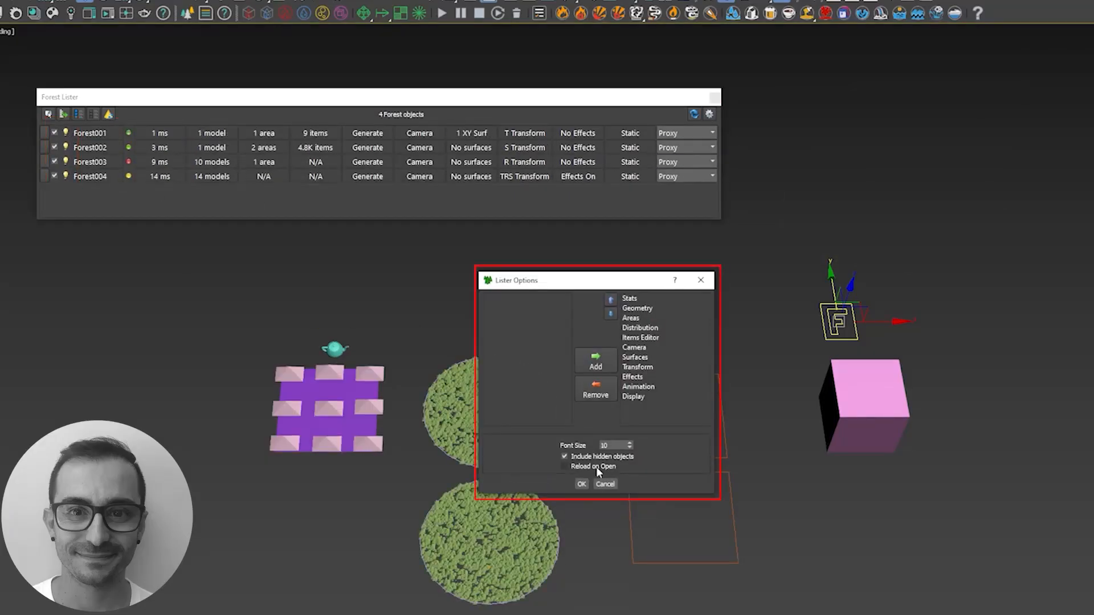
Confirm Lister Options and rename Forest001 to Test in the Forest Lister.
click(582, 483)
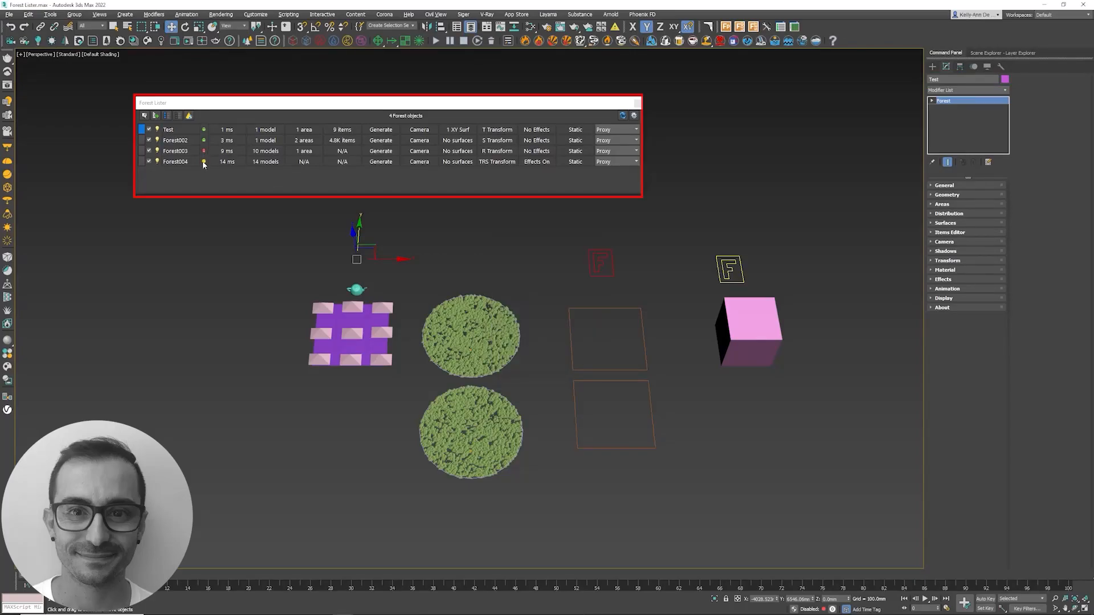
click(176, 150)
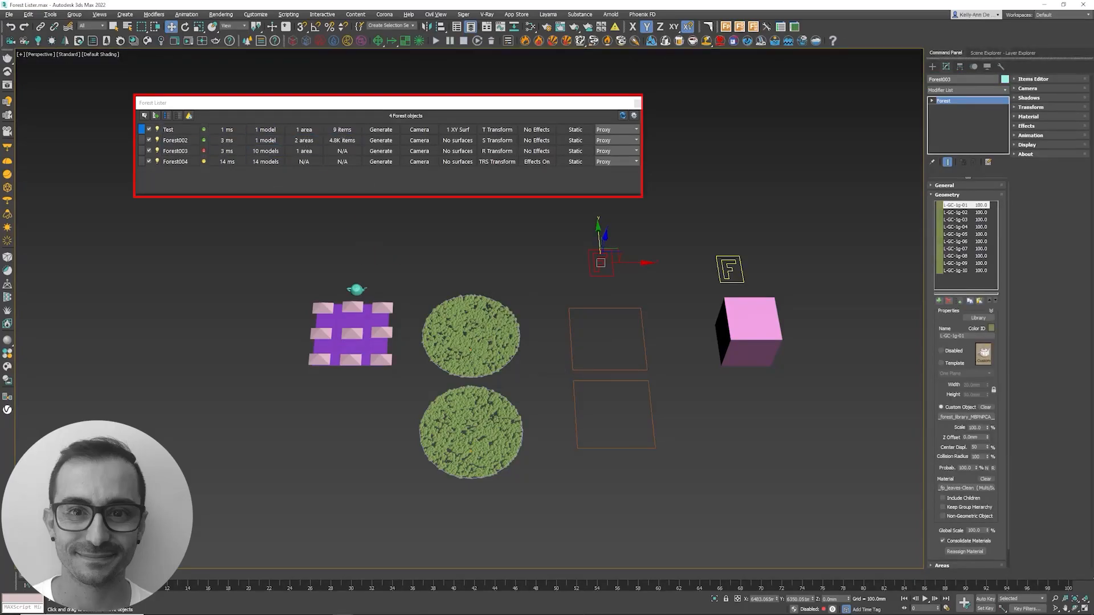